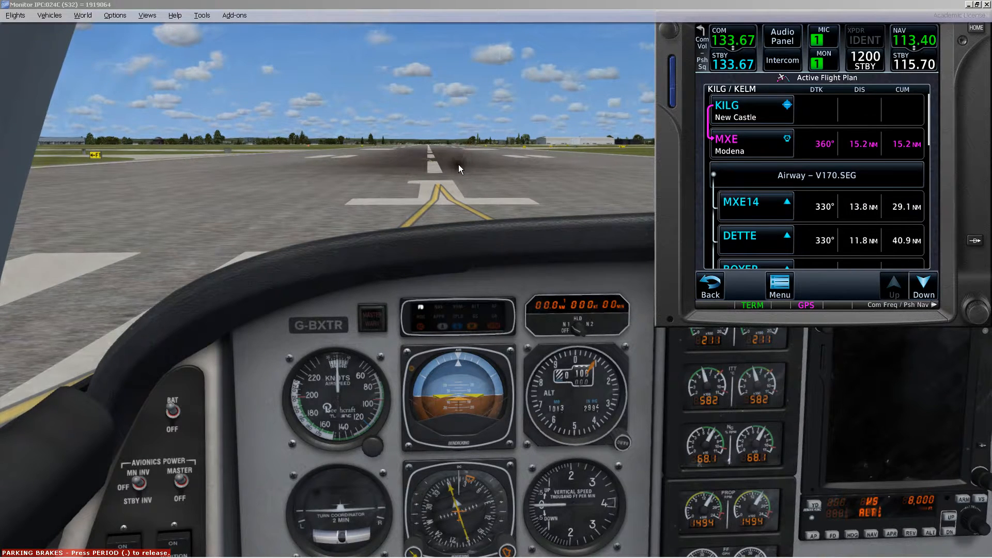
pyautogui.moveTo(664, 267)
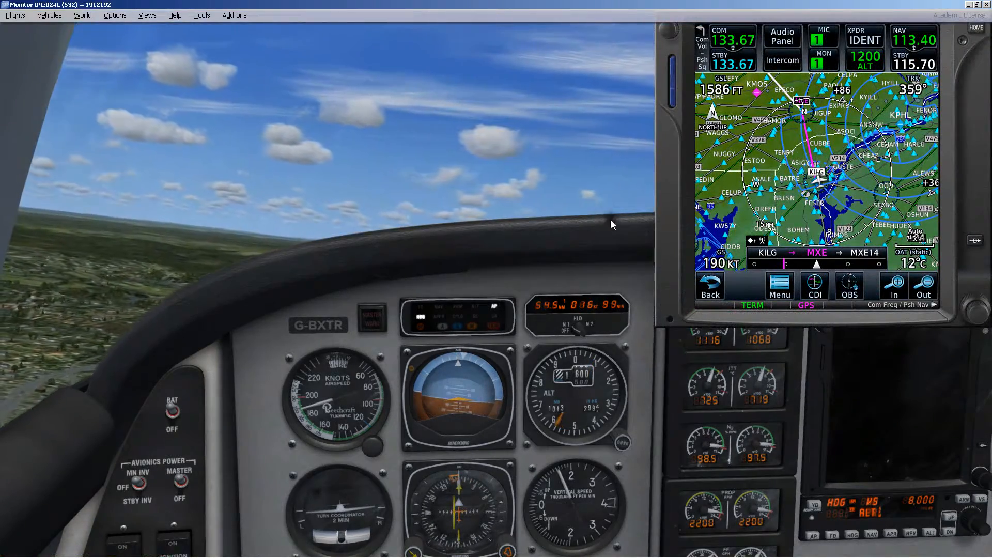
pyautogui.moveTo(869, 534)
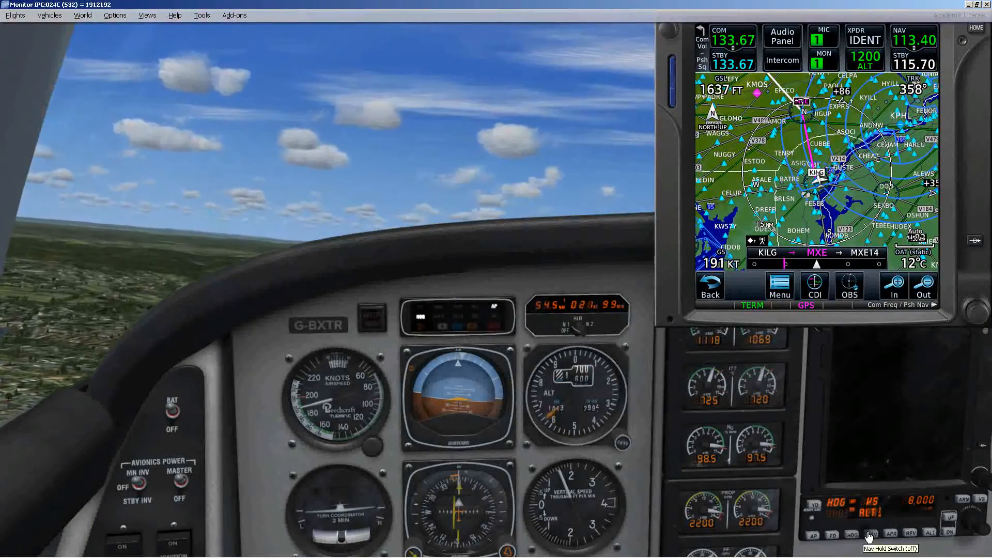
# Engage NAV mode on the KAP autopilot so the Baron tracks the GPS course to MXE
pyautogui.click(870, 534)
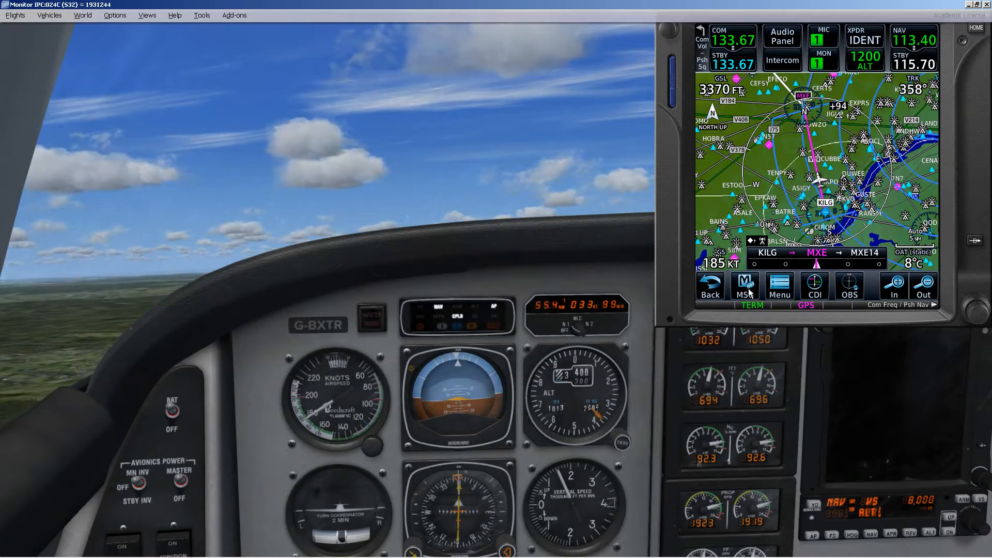
pyautogui.click(744, 286)
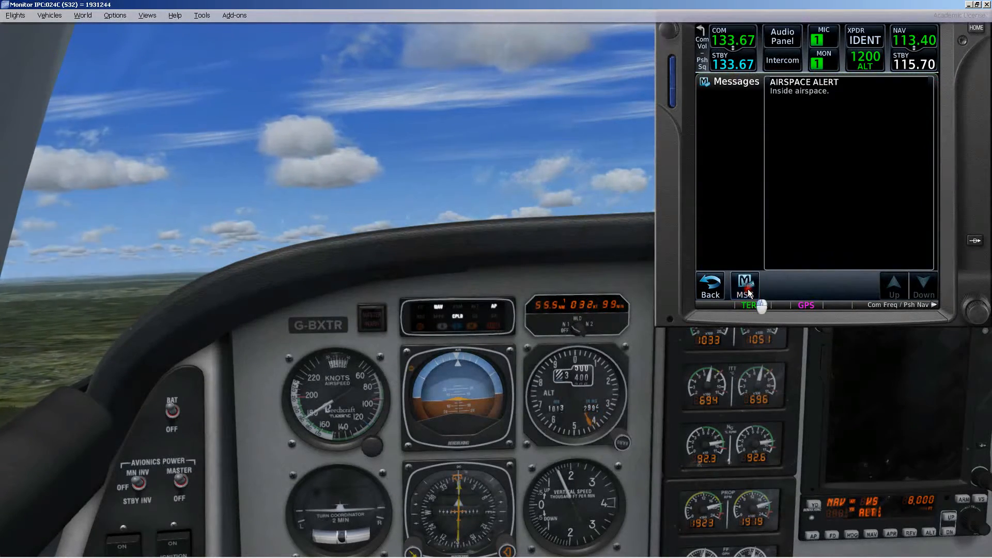
pyautogui.click(744, 287)
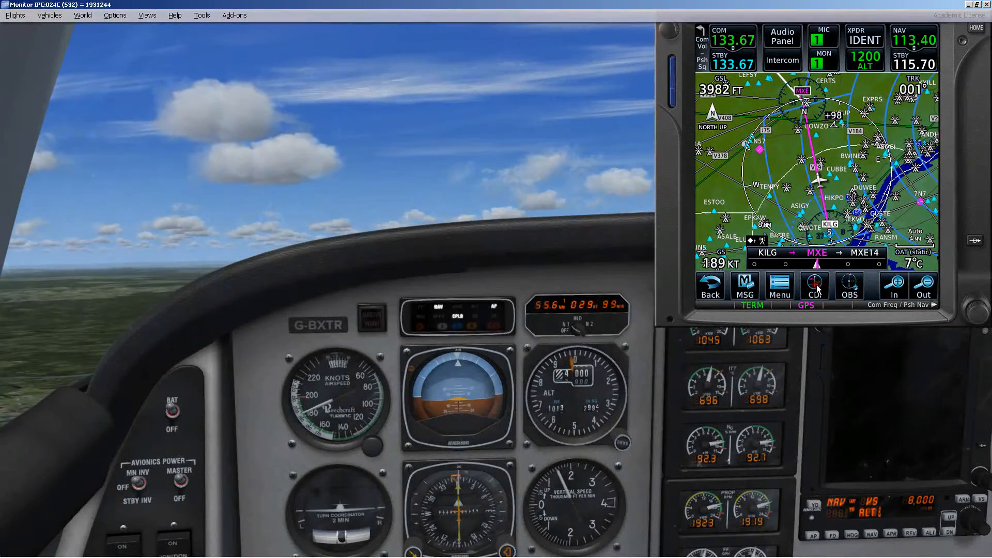
pyautogui.click(814, 287)
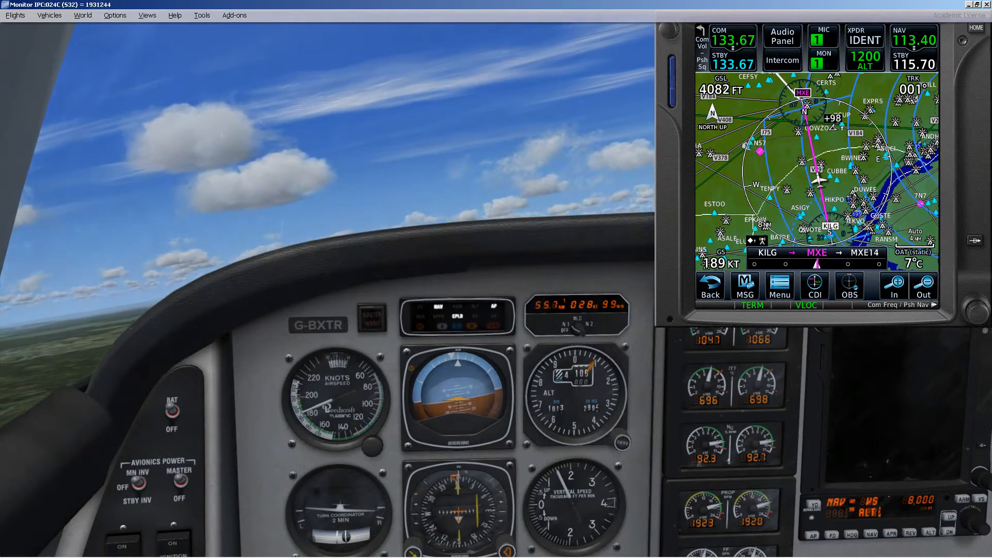
pyautogui.click(814, 286)
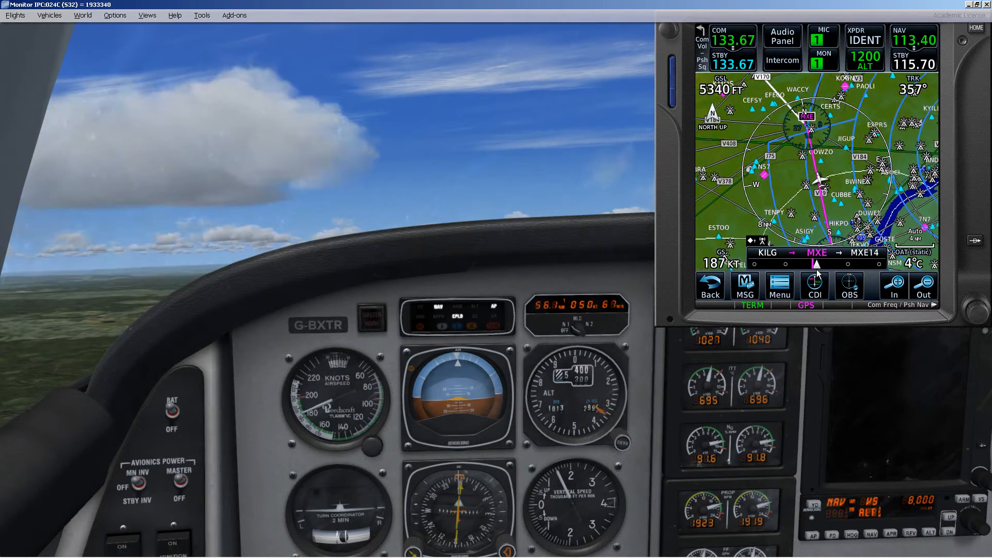
# Zoom the GTN map in and swap the CDI source from GPS to VLOC
pyautogui.click(893, 287)
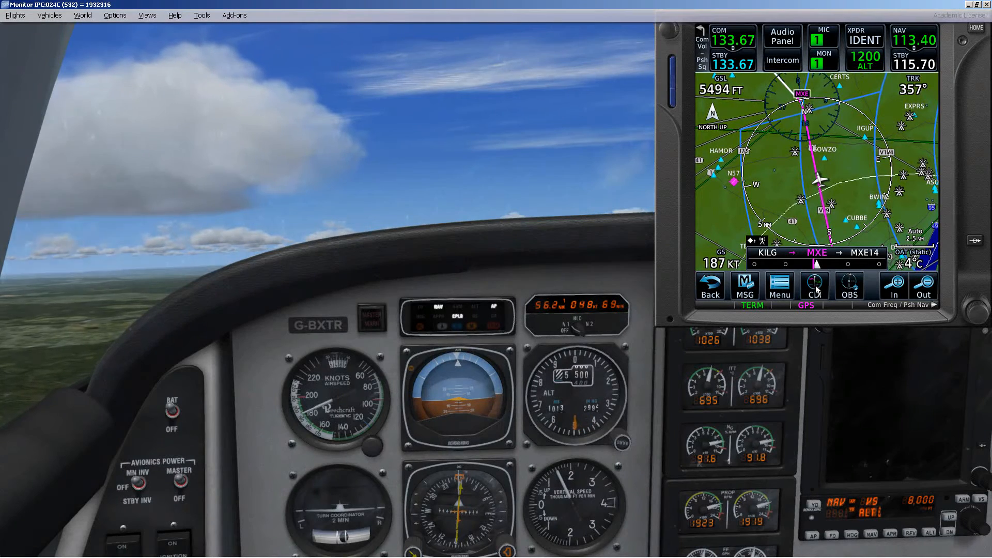
pyautogui.click(813, 286)
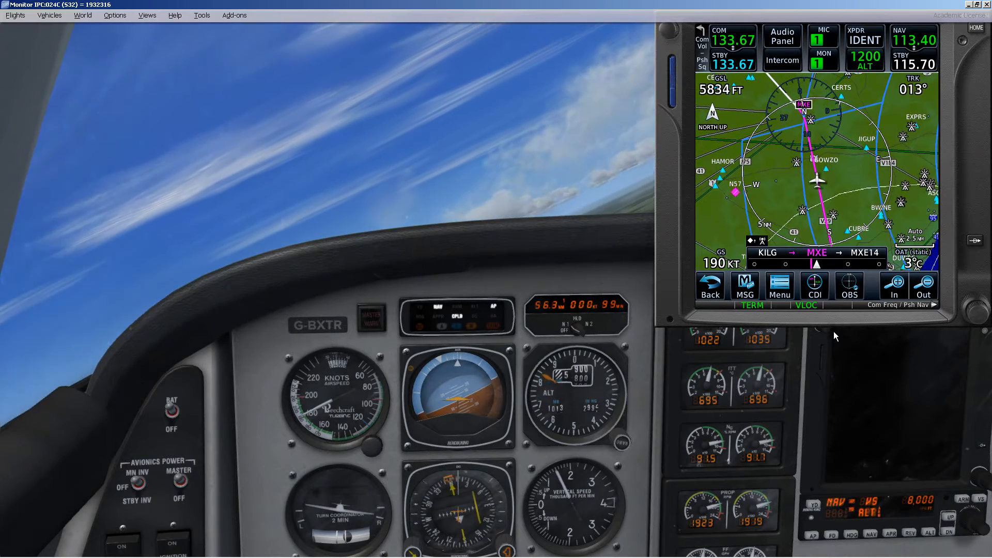
# Return the CDI source to GPS, cross MXE onto the MXE14 leg, and zoom the map out
pyautogui.click(813, 289)
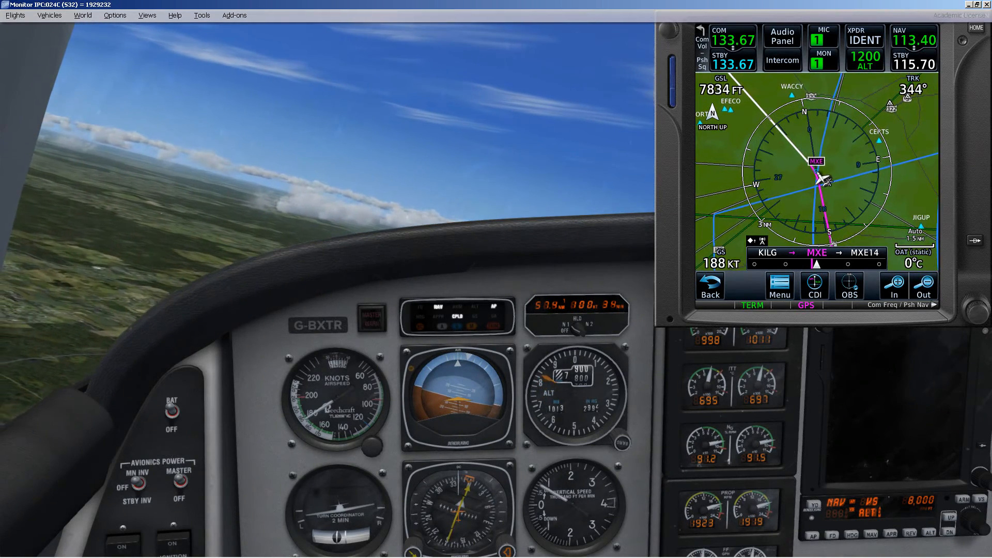
pyautogui.click(922, 289)
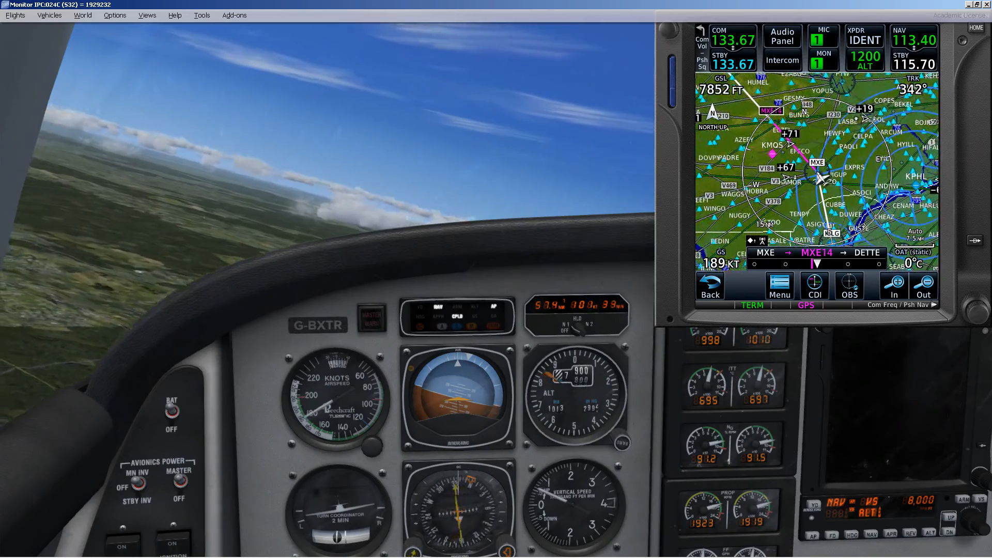